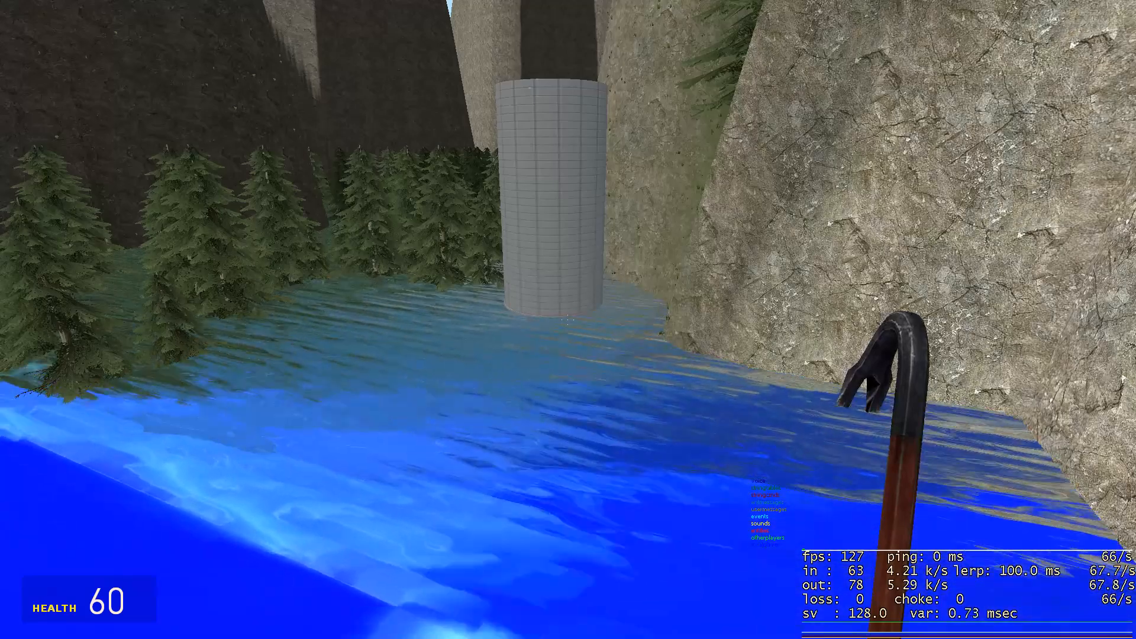
- Move through the map toward the forest with the red-tinted trees near the water
key(q)
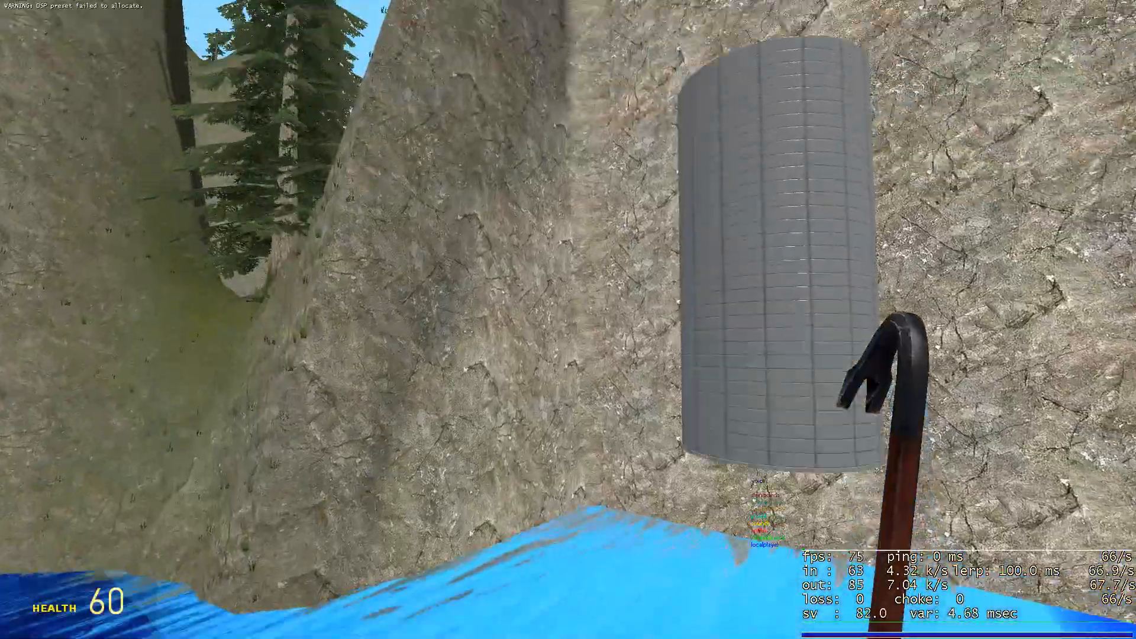
mouse_move(568, 319)
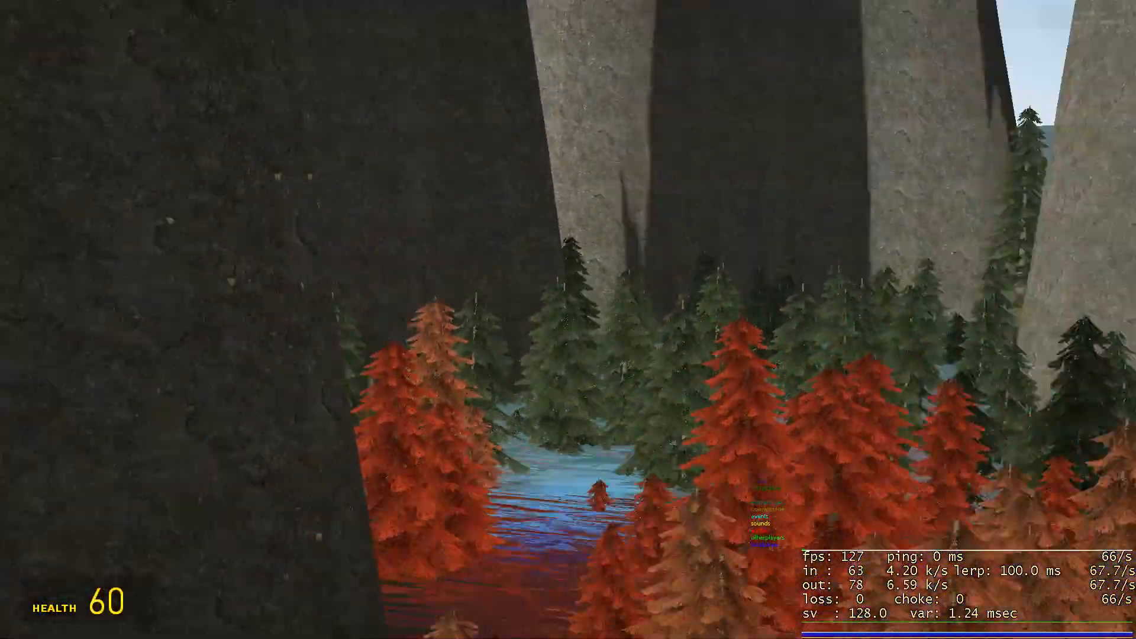
mouse_move(568, 320)
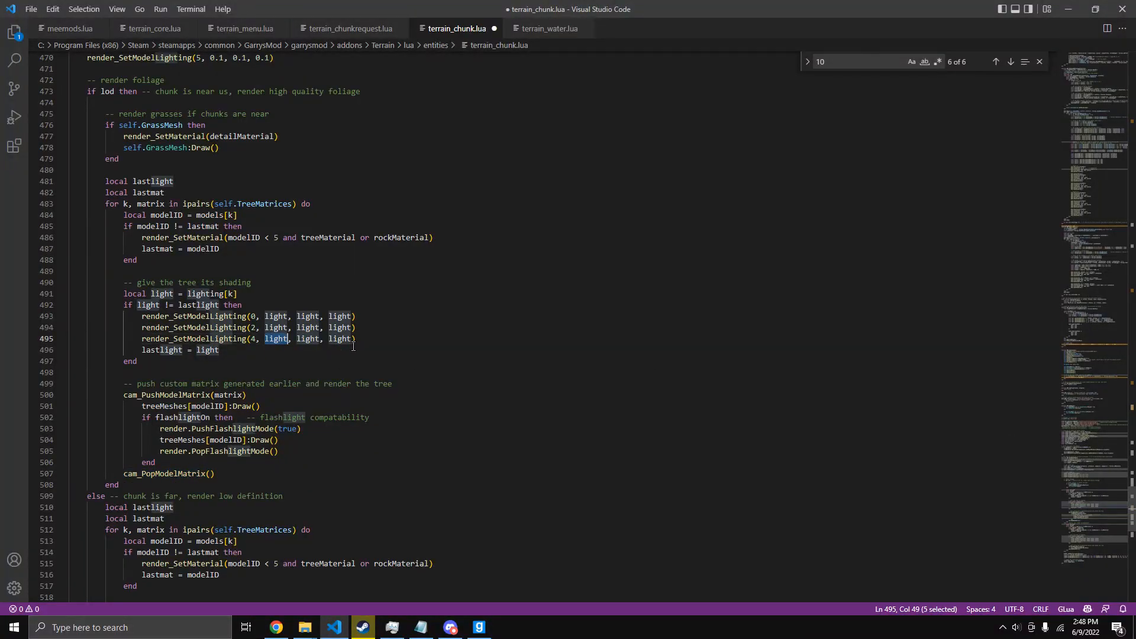
- Replace the first light argument of render_SetModelLighting(4, …) on line 495 with 10
text(10)
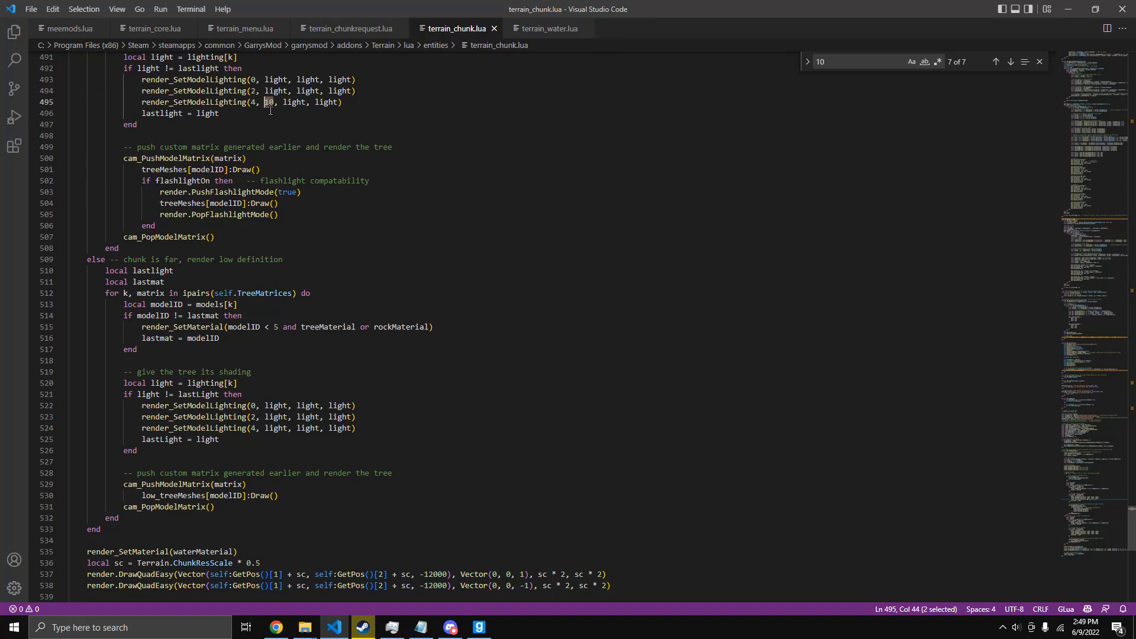
- Write math.sin(CurTime()*10) as the fourth lighting value on line 495
text(math.random()*)
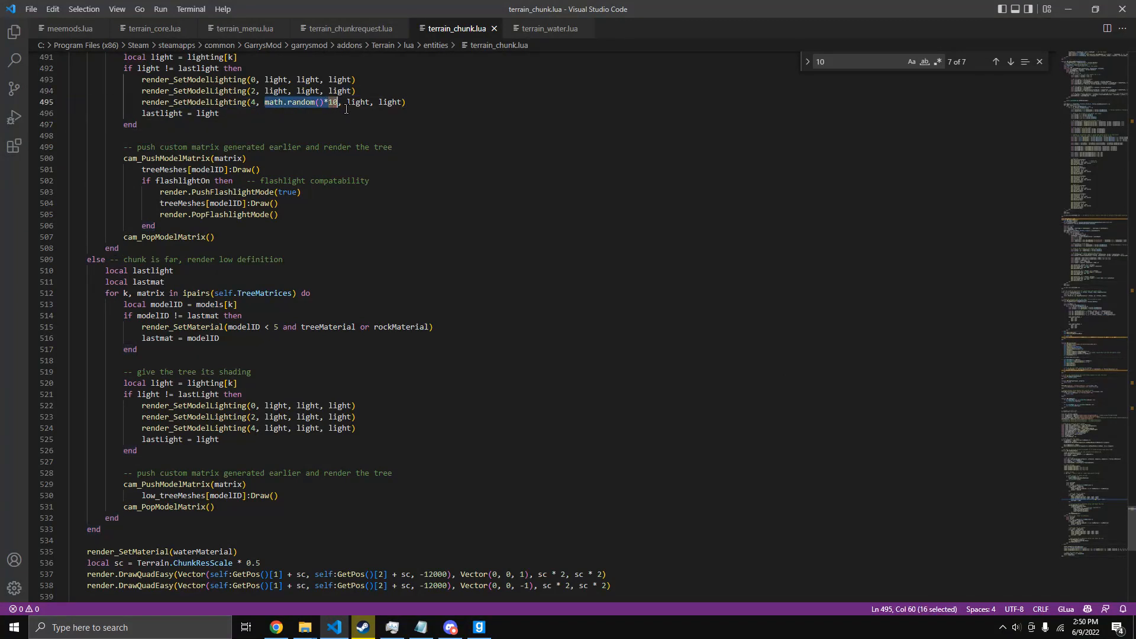
text(Cur)
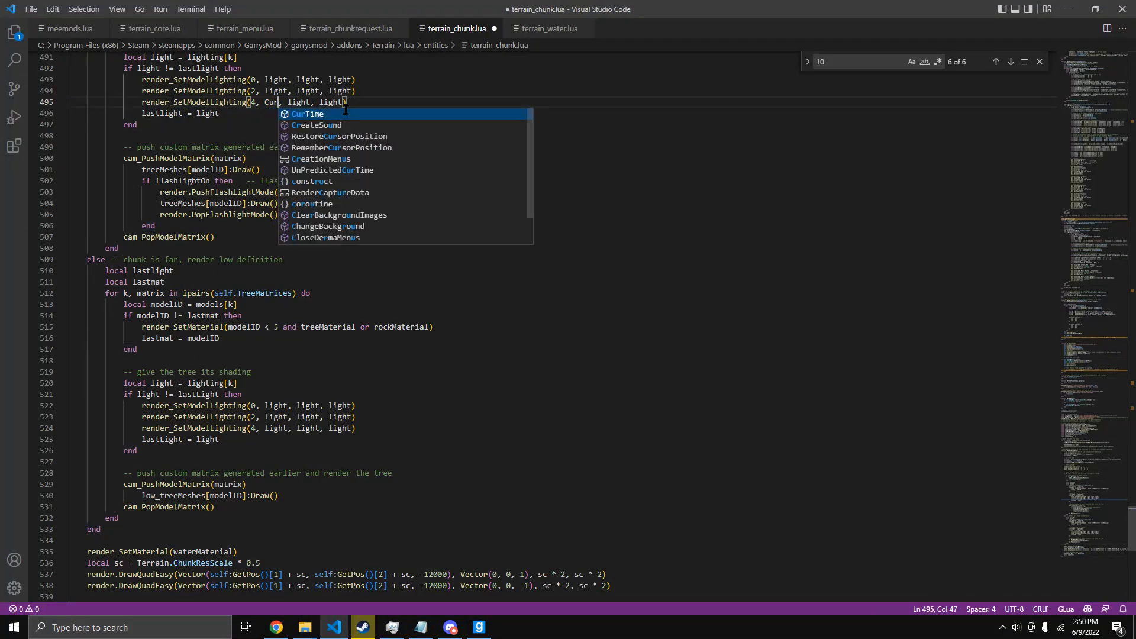
text(math.sin)
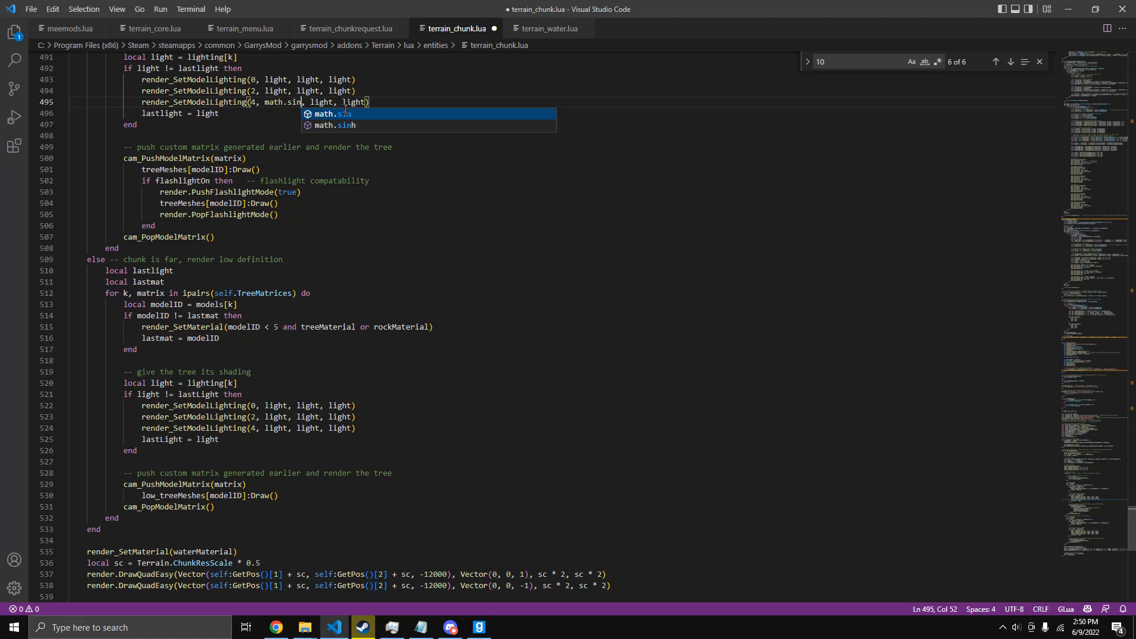
text((CurTime())
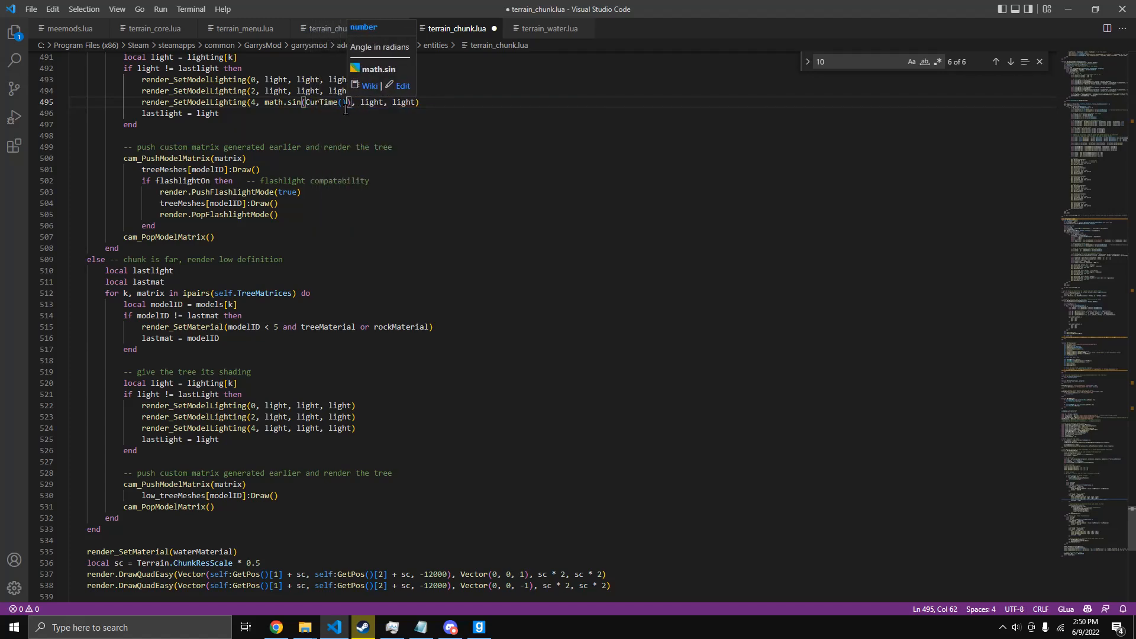
text(10)
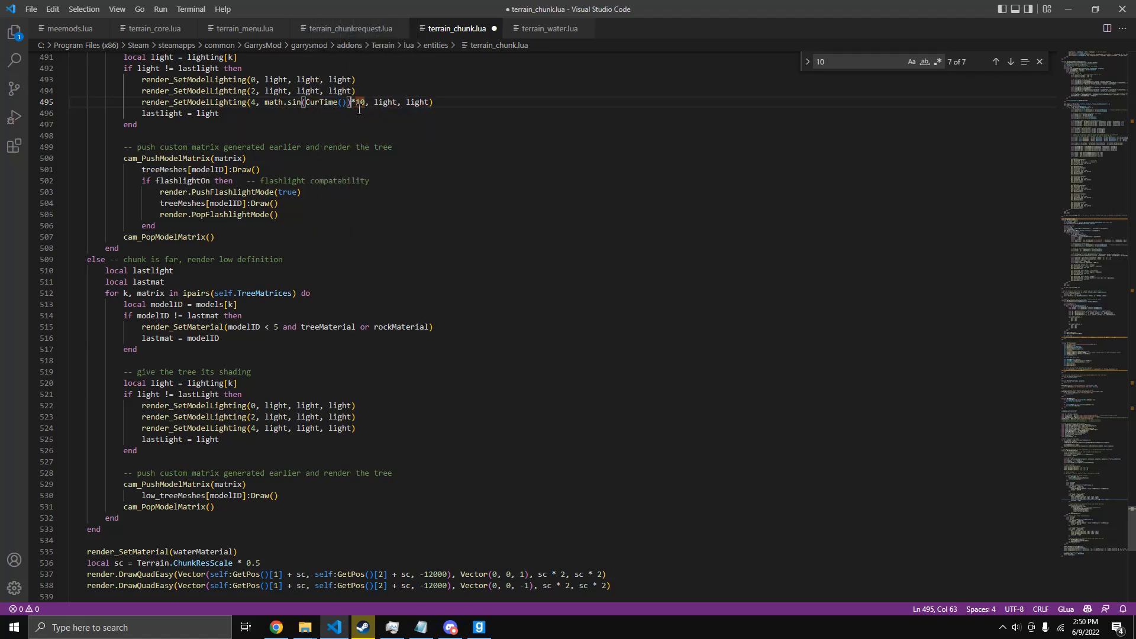
text(*10)
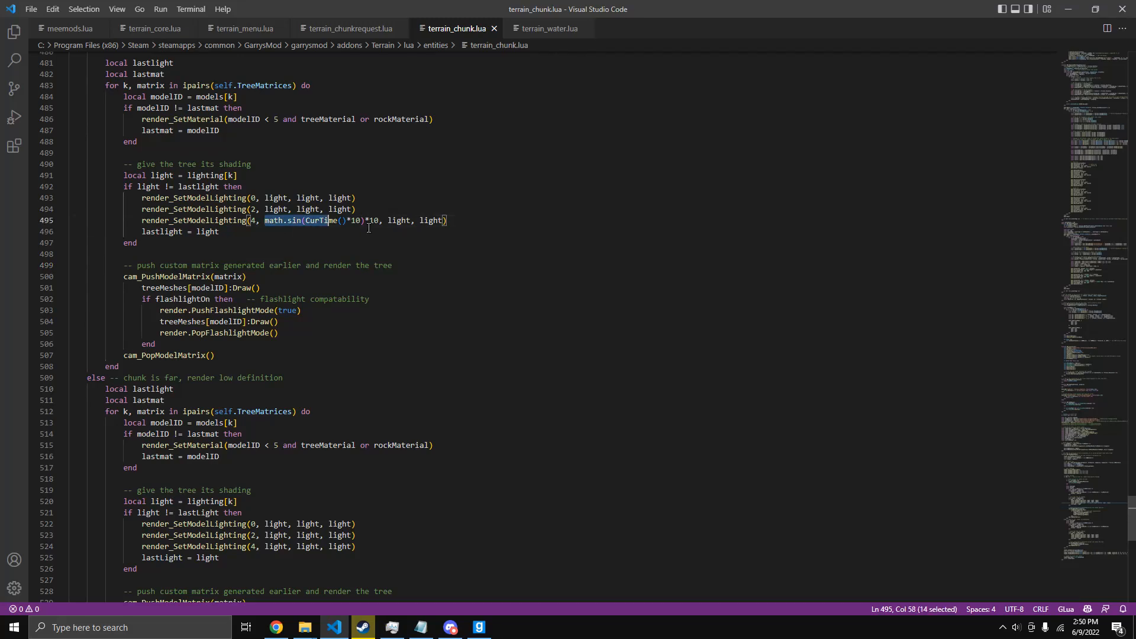
- Swap the sine term for the lg light variable and return to Garry's Mod
text(lg)
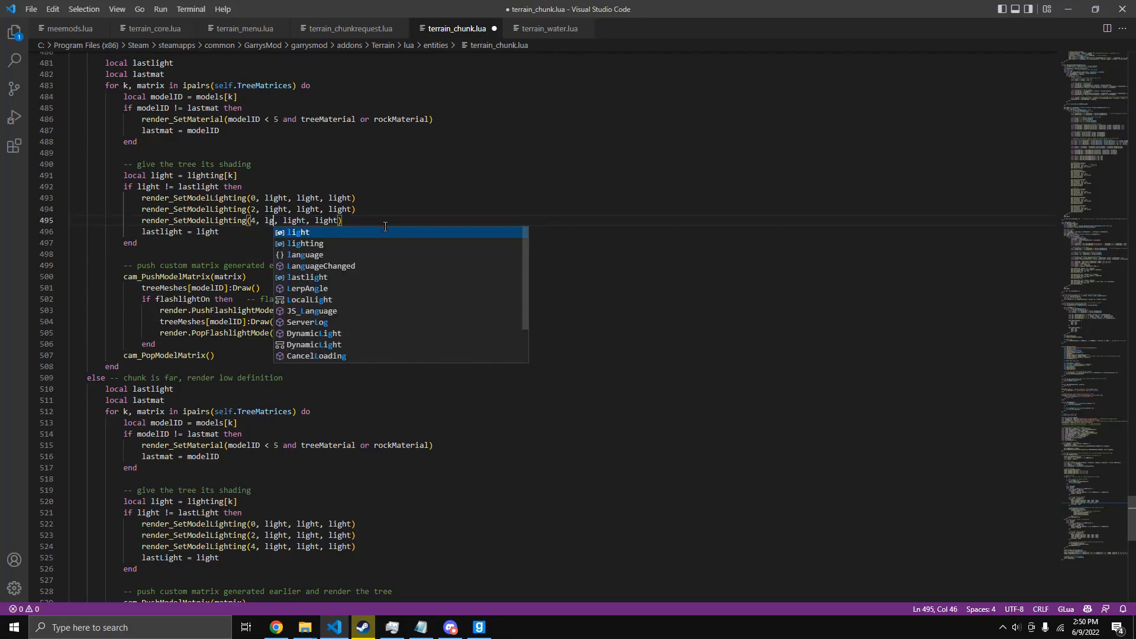
key(alt+tab)
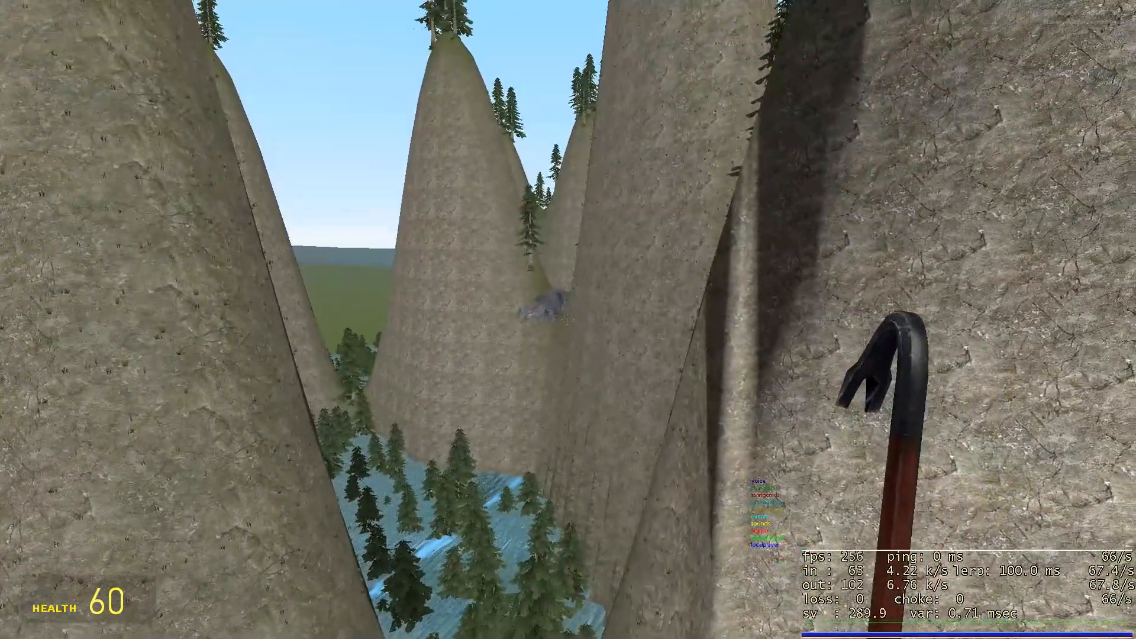
mouse_move(568, 319)
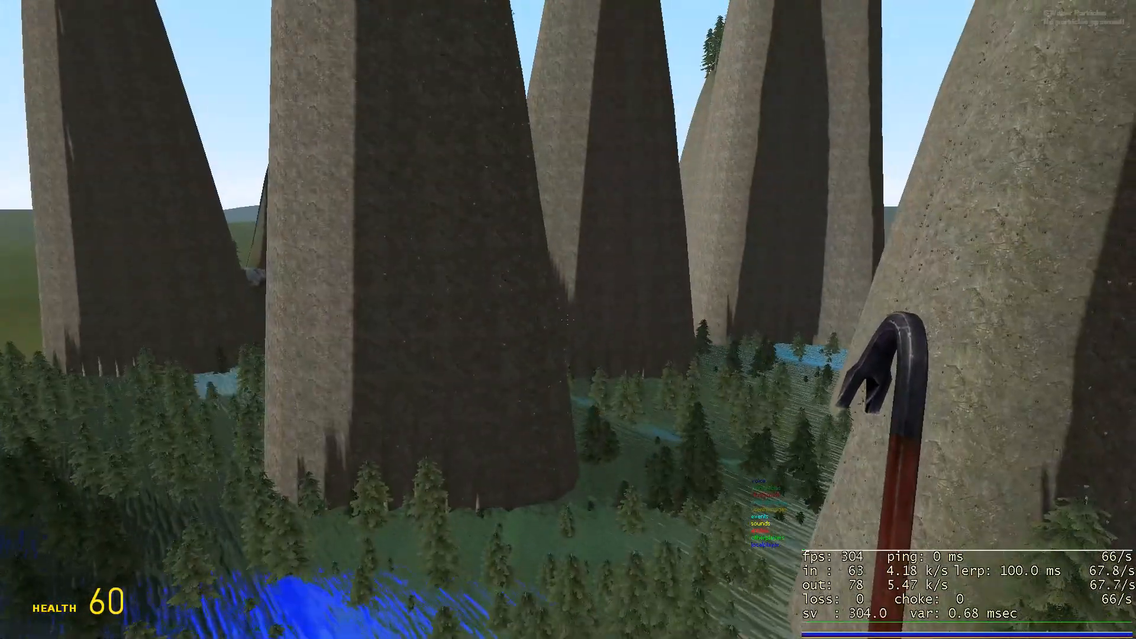
key(q)
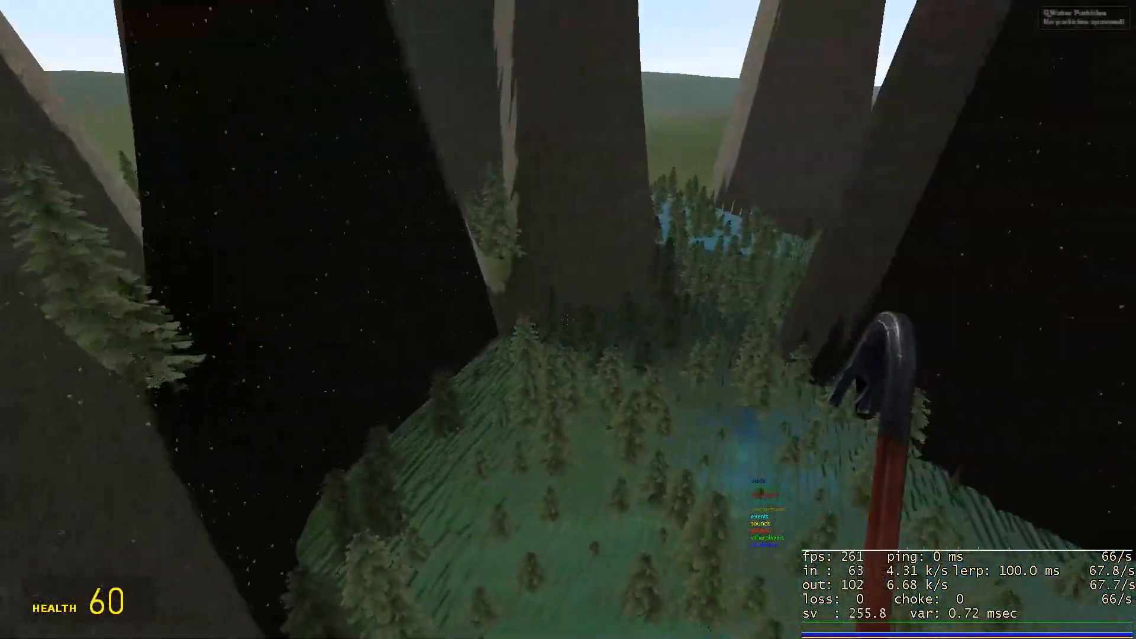
mouse_move(568, 319)
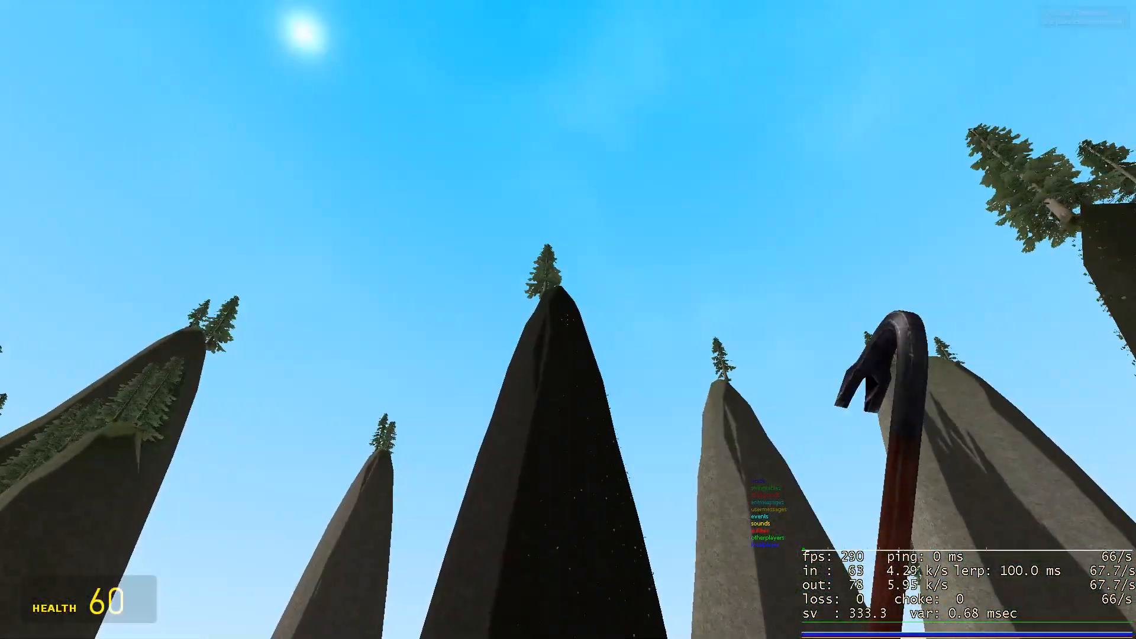